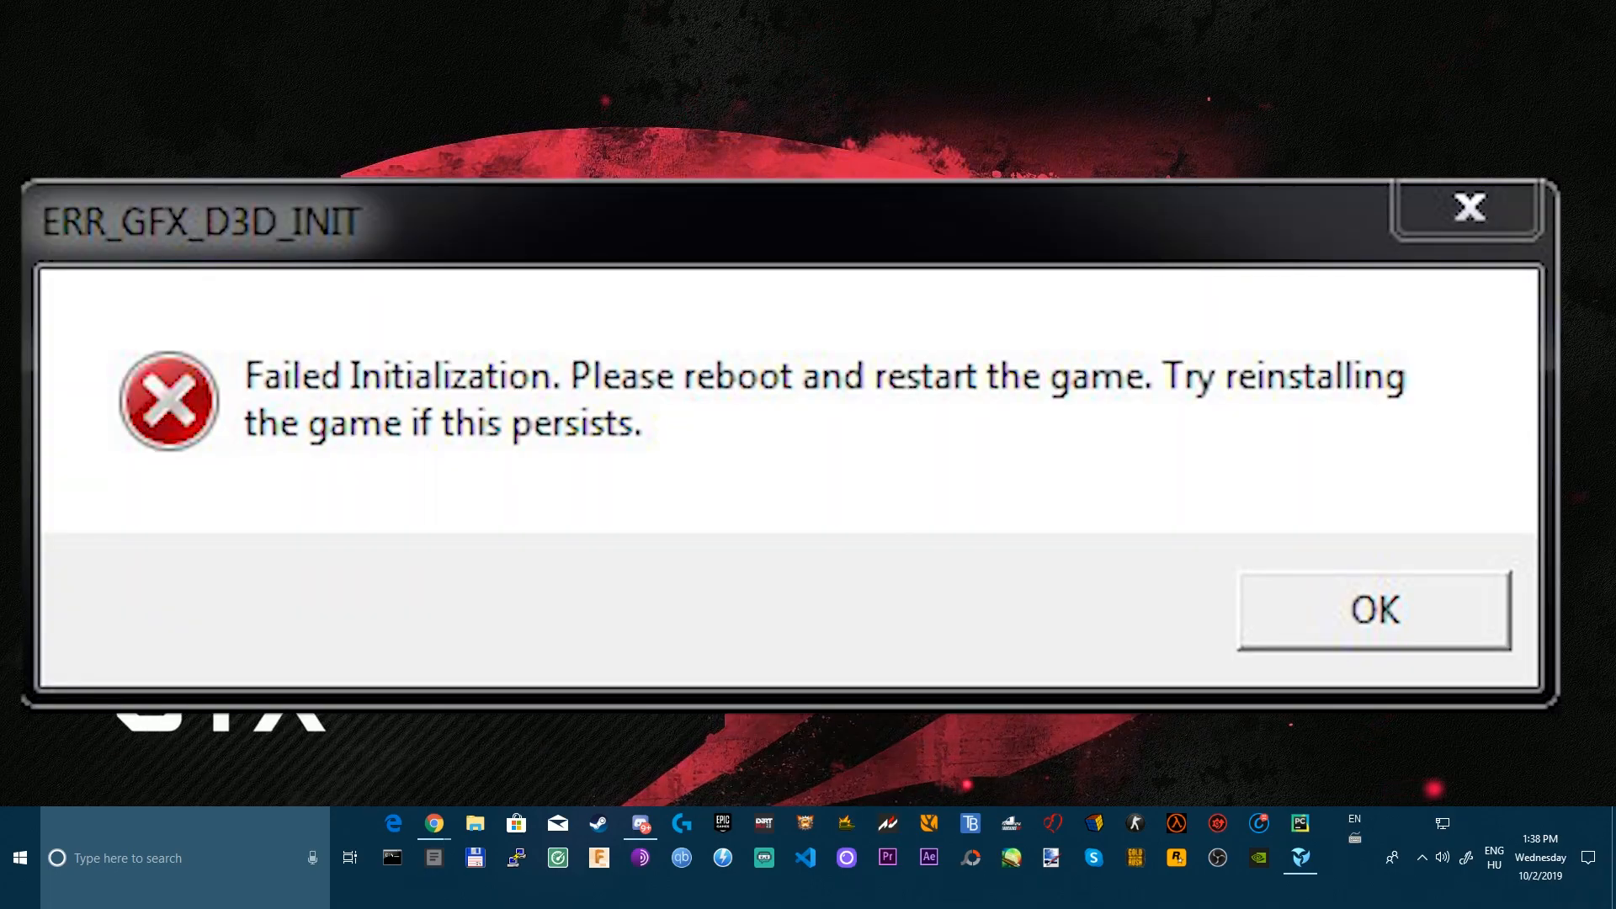
Dismiss the ERR_GFX_D3D_INIT failed initialization crash dialog with OK
{"action": "left_click", "coordinate": [433, 823]}
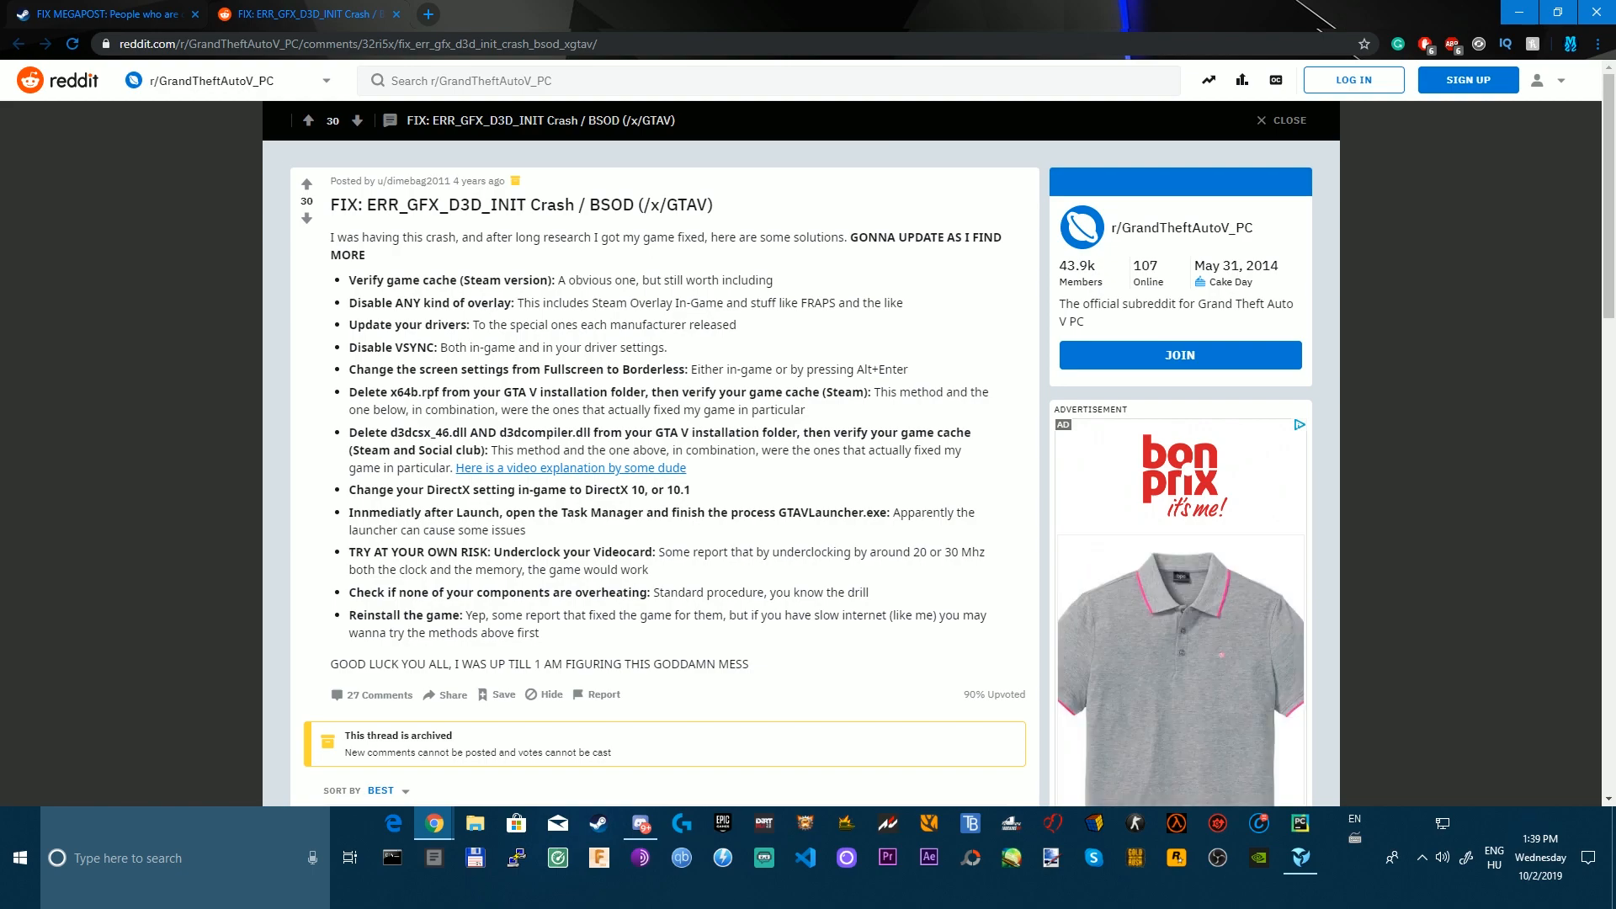
{"action": "left_click_drag", "start_coordinate": [348, 392], "coordinate": [686, 468]}
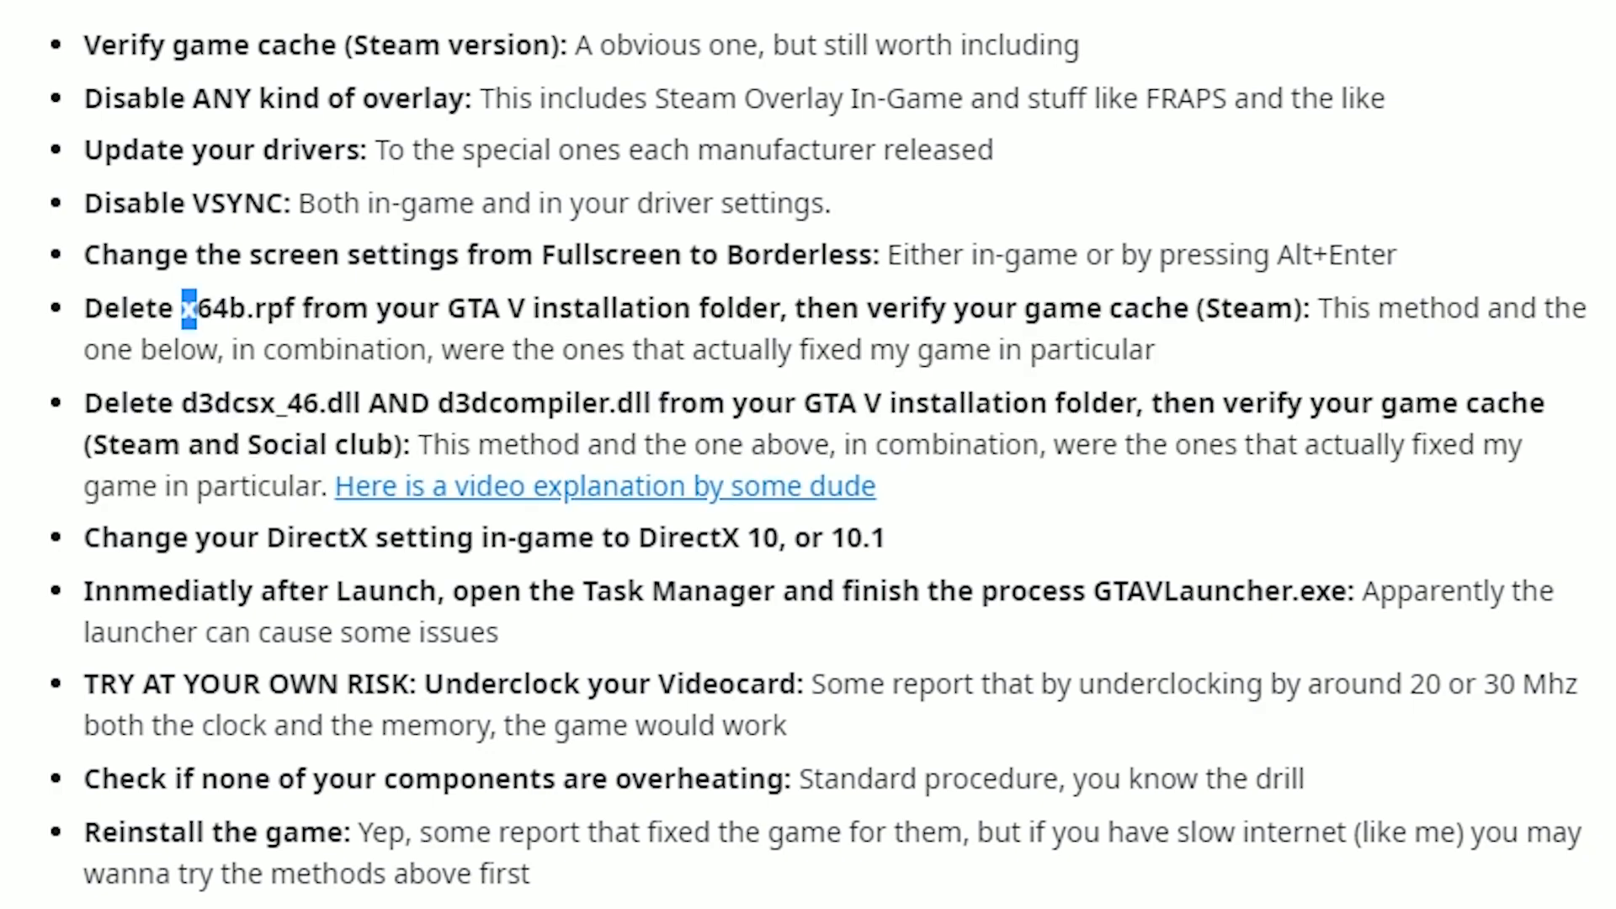
{"action": "double_click", "coordinate": [213, 308]}
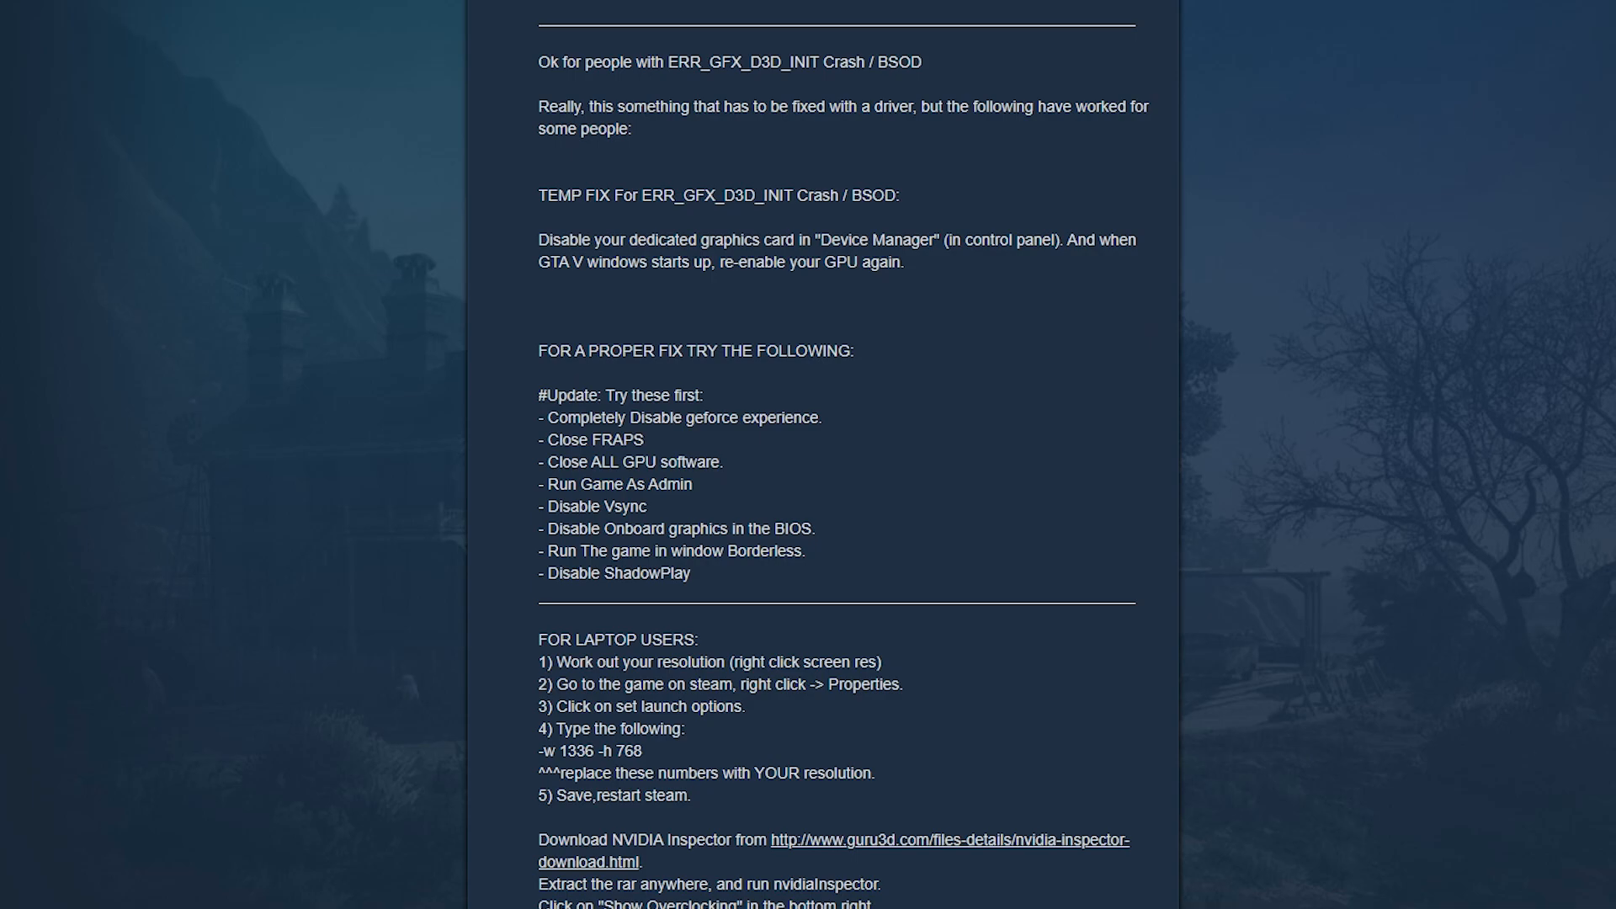
{"action": "scroll", "scroll_direction": "down", "scroll_amount": 3}
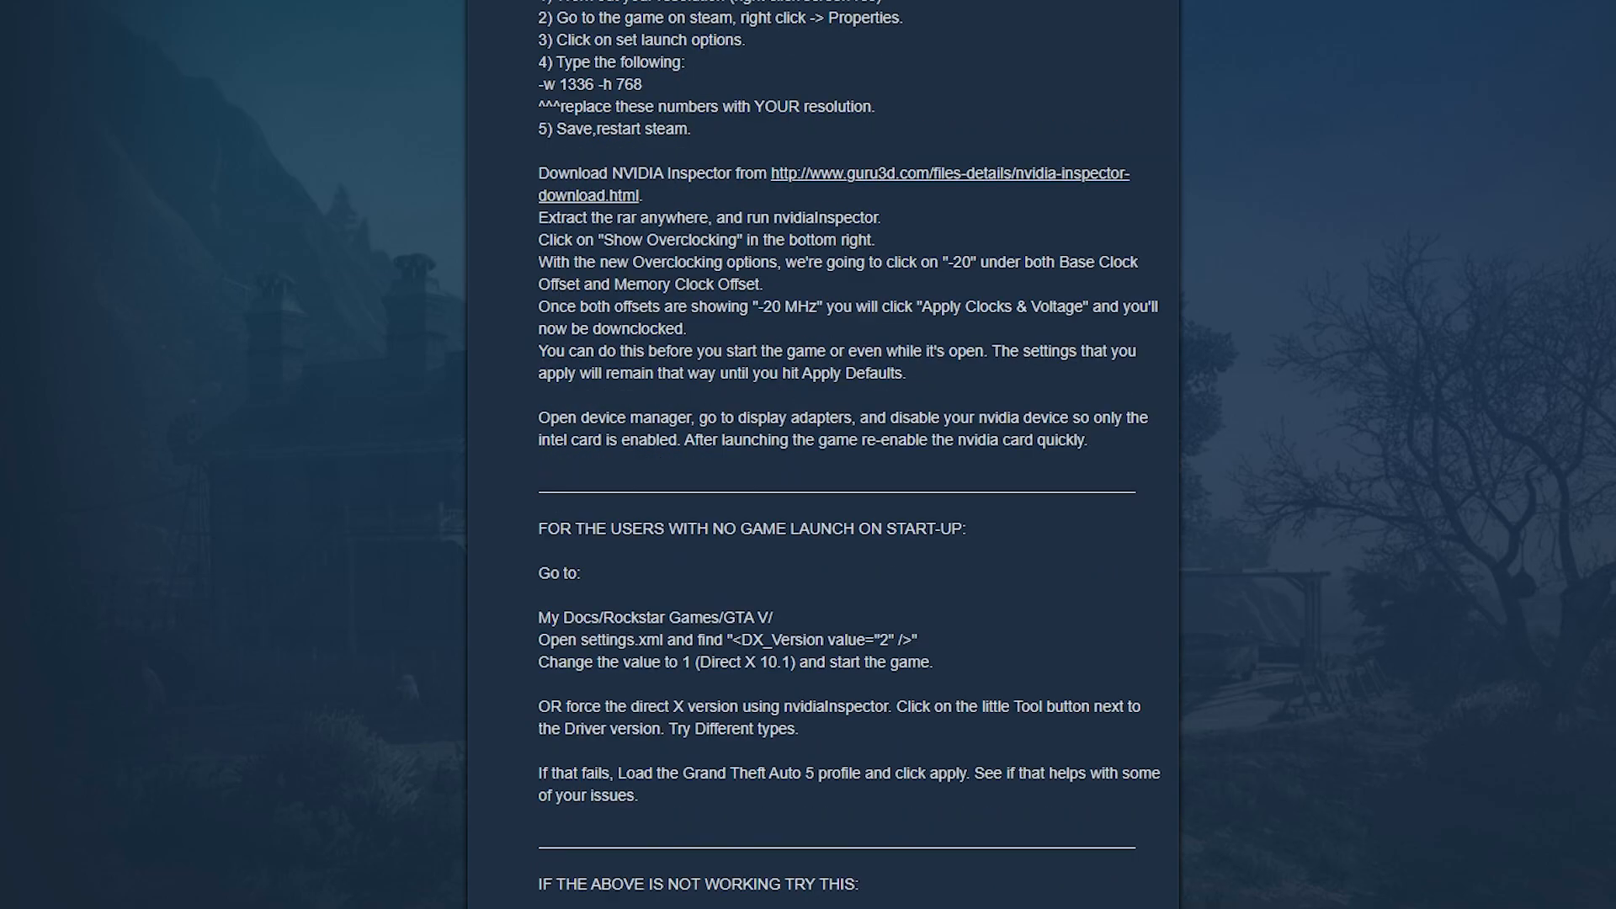
{"action": "scroll", "scroll_direction": "down", "scroll_amount": 3}
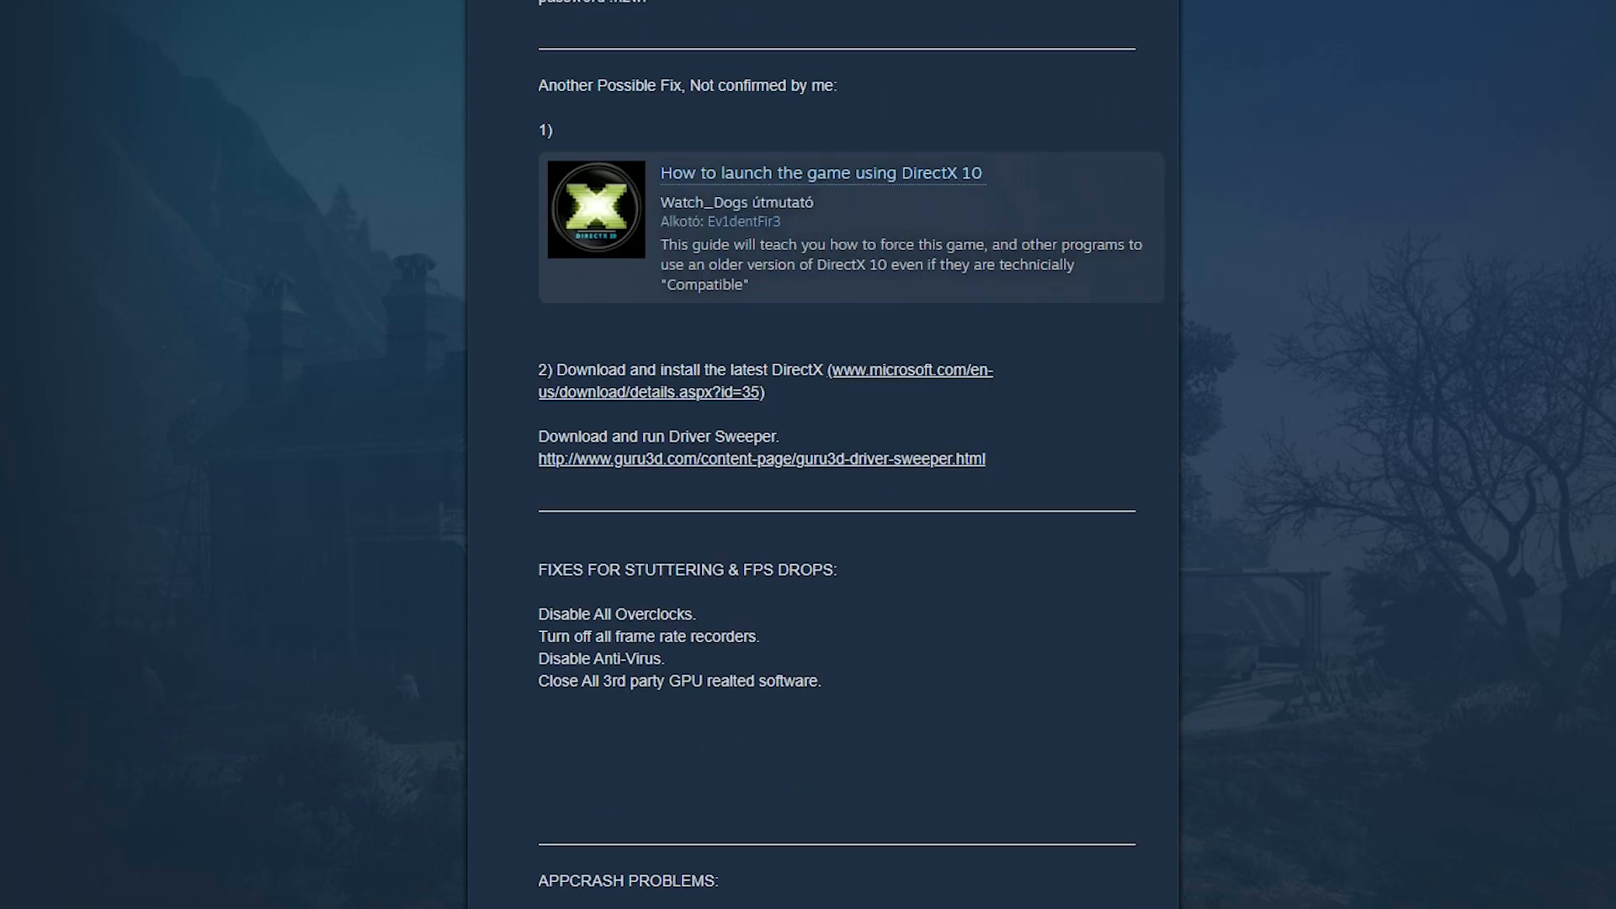
{"action": "scroll", "scroll_direction": "down", "scroll_amount": 3}
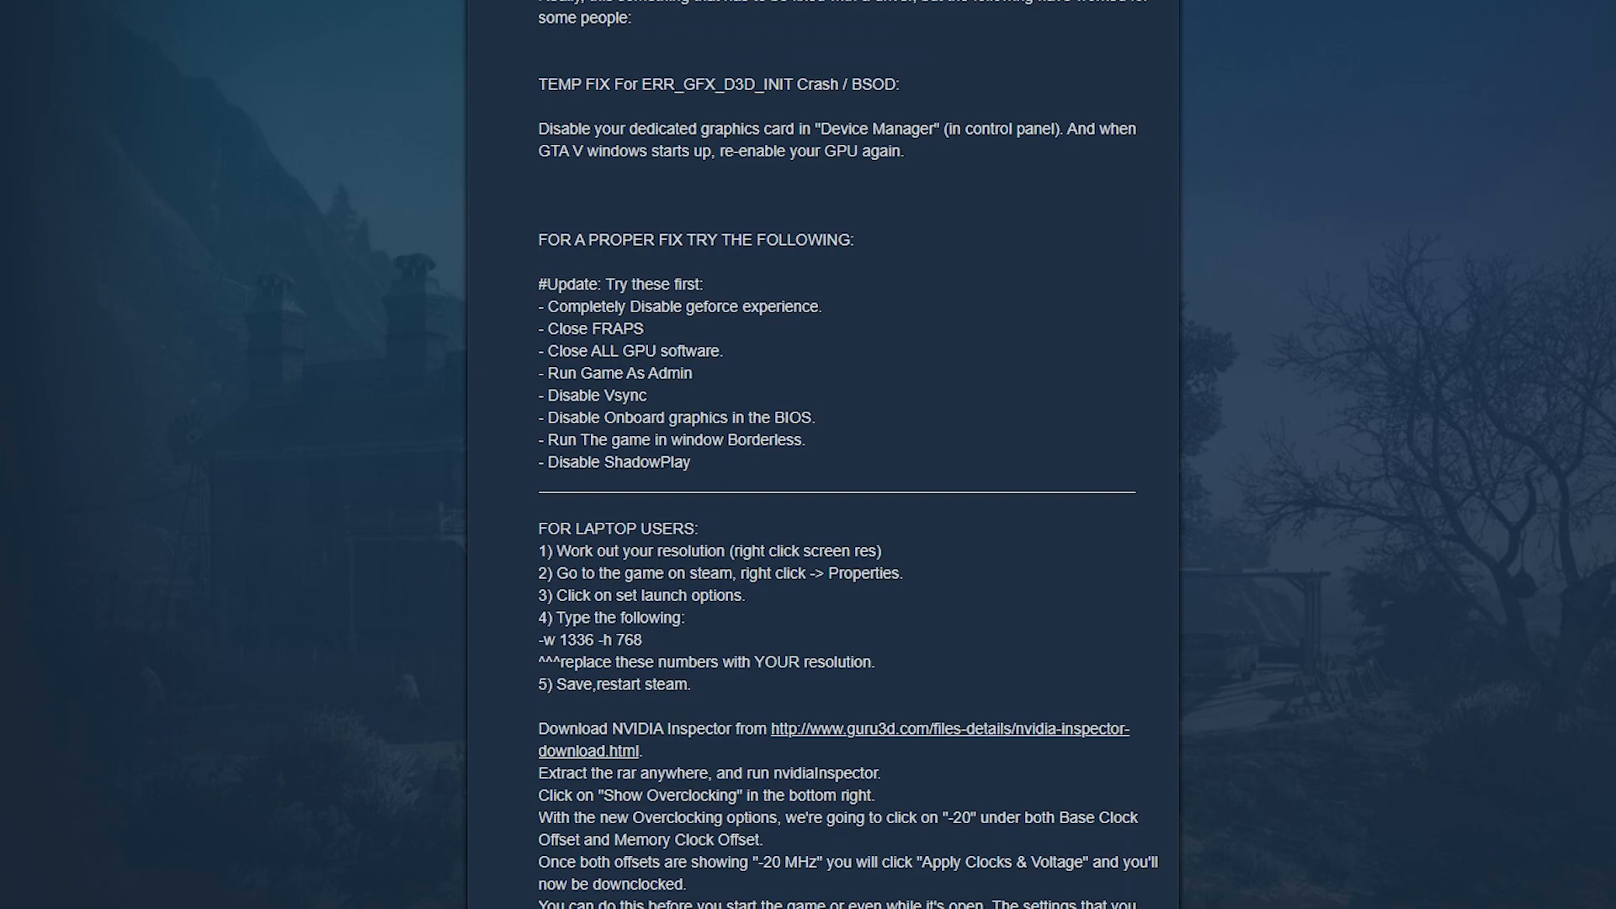
{"action": "scroll", "scroll_direction": "down", "scroll_amount": 3}
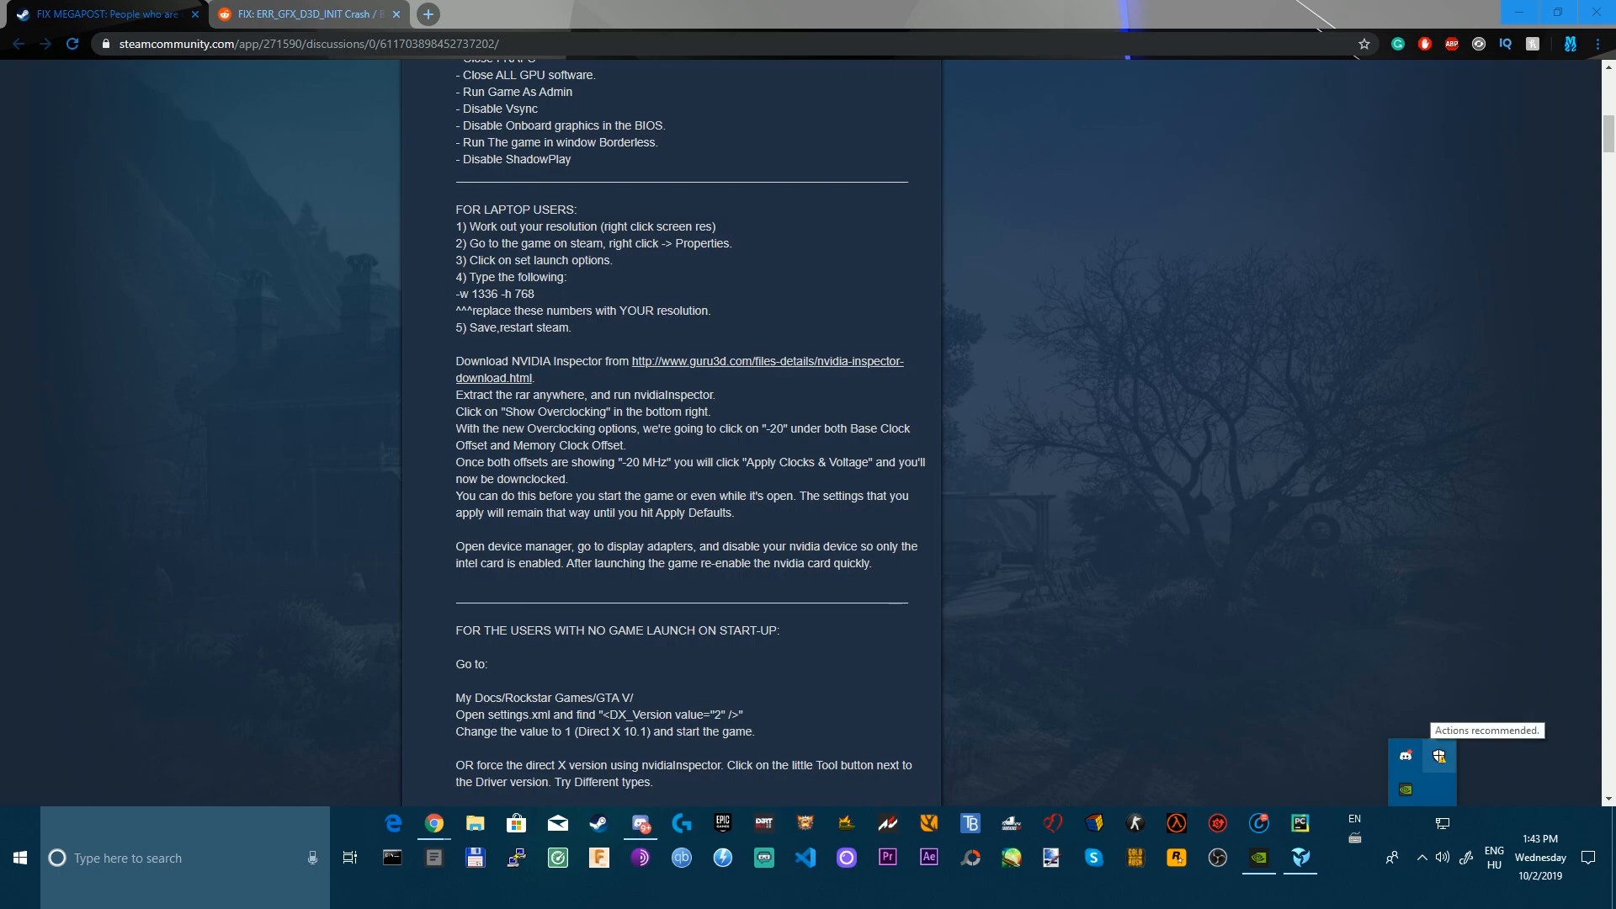
{"action": "mouse_move", "coordinate": [1439, 756]}
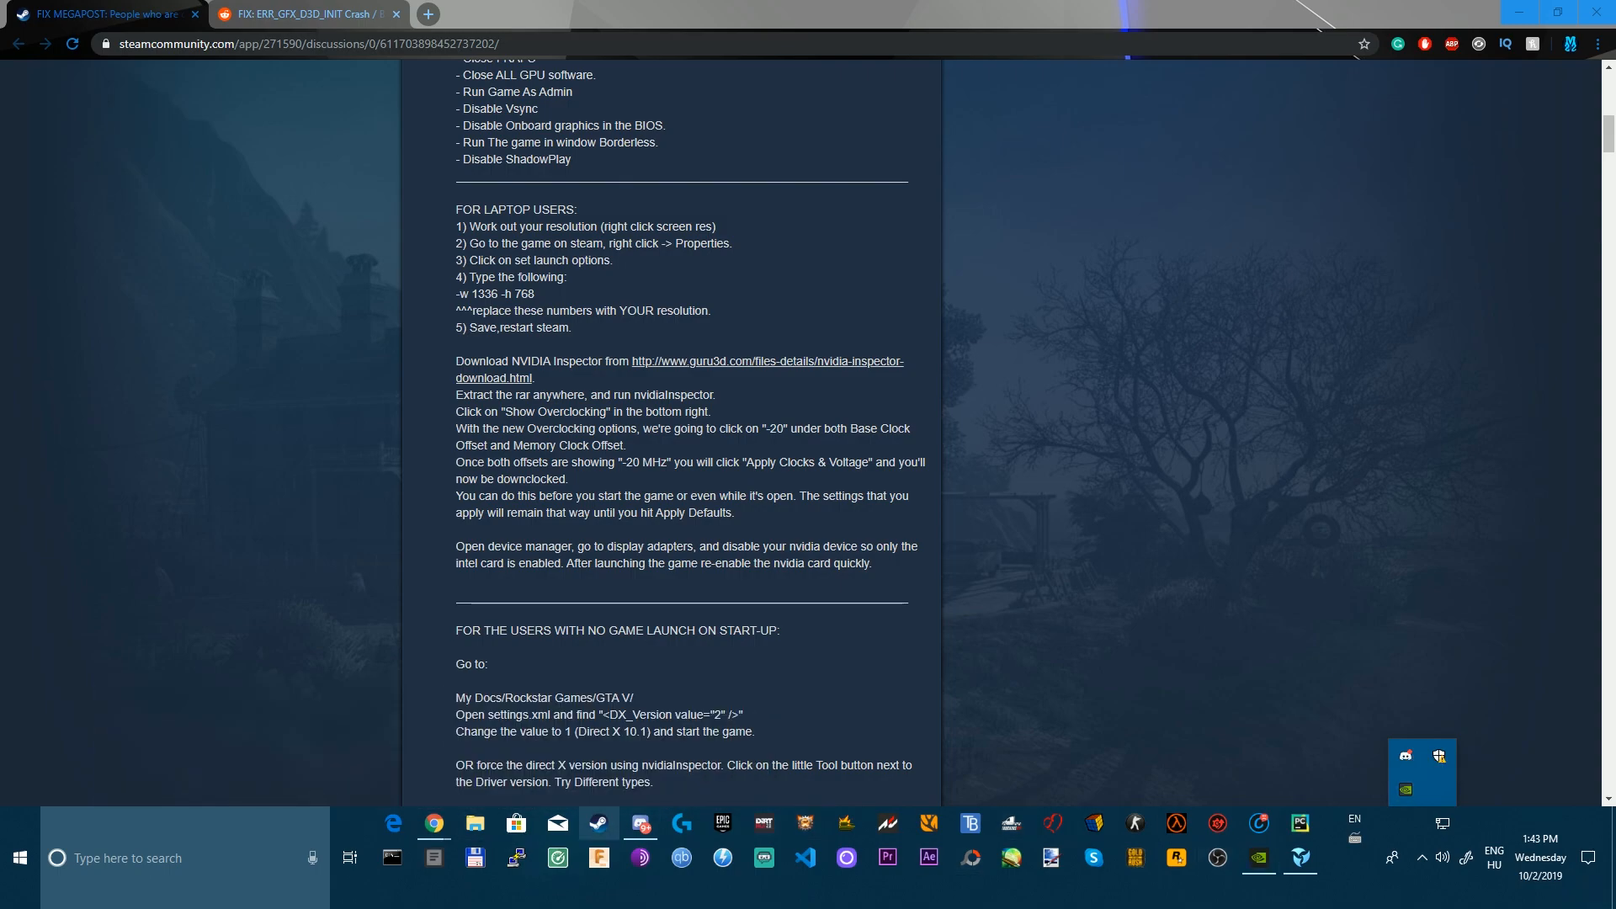
{"action": "mouse_move", "coordinate": [598, 823]}
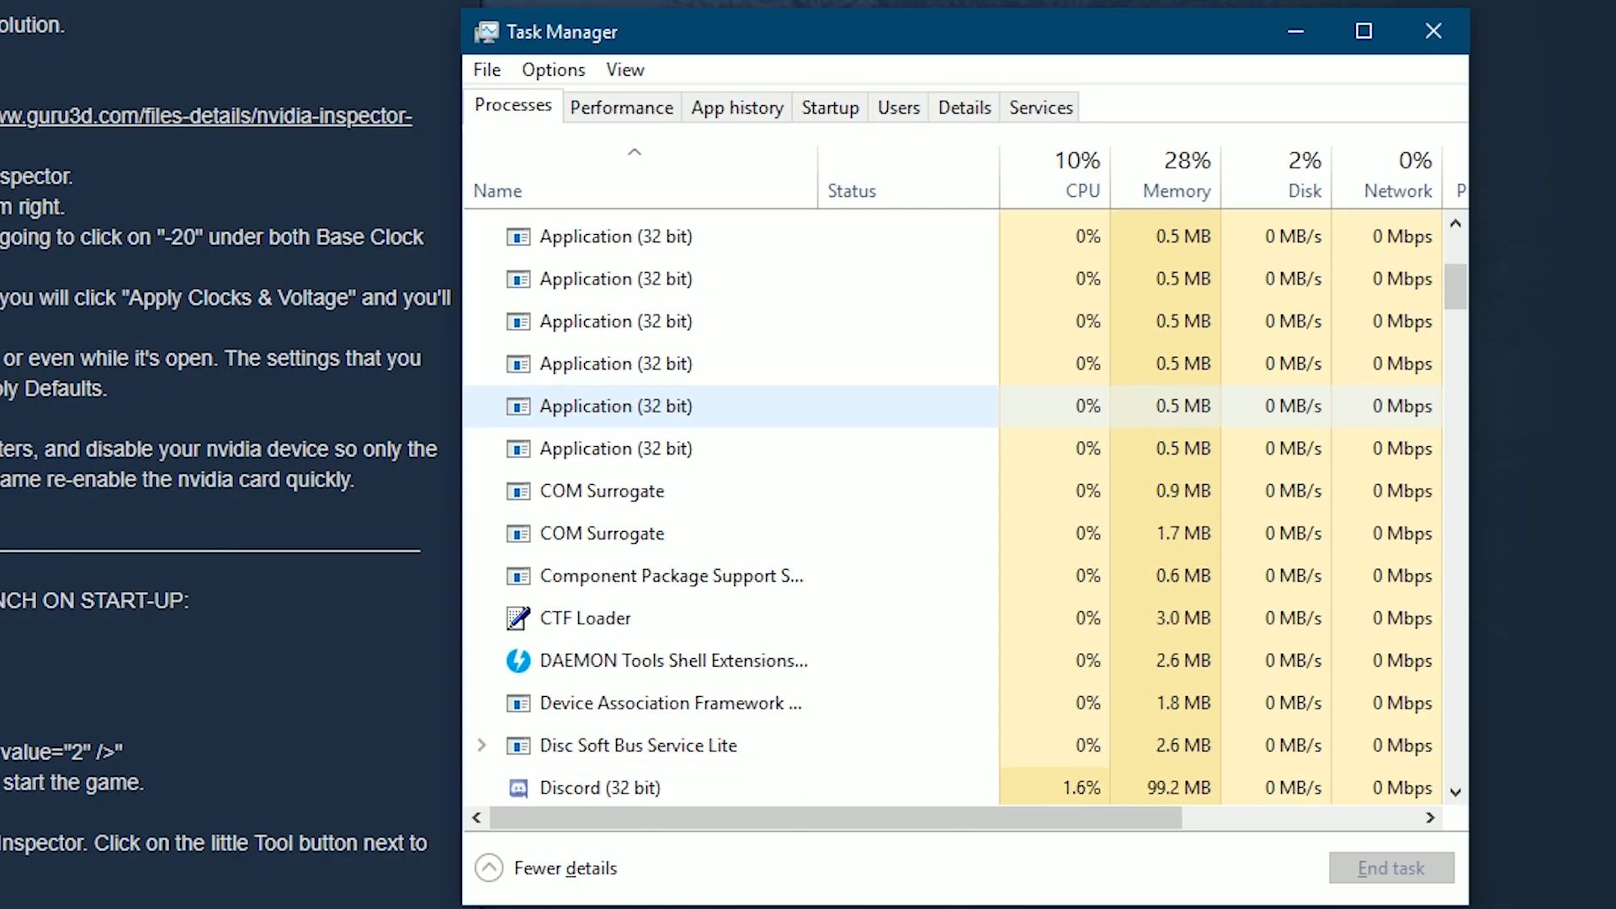
Scroll through the Processes list to review running background processes
{"action": "scroll", "scroll_direction": "down", "scroll_amount": 3}
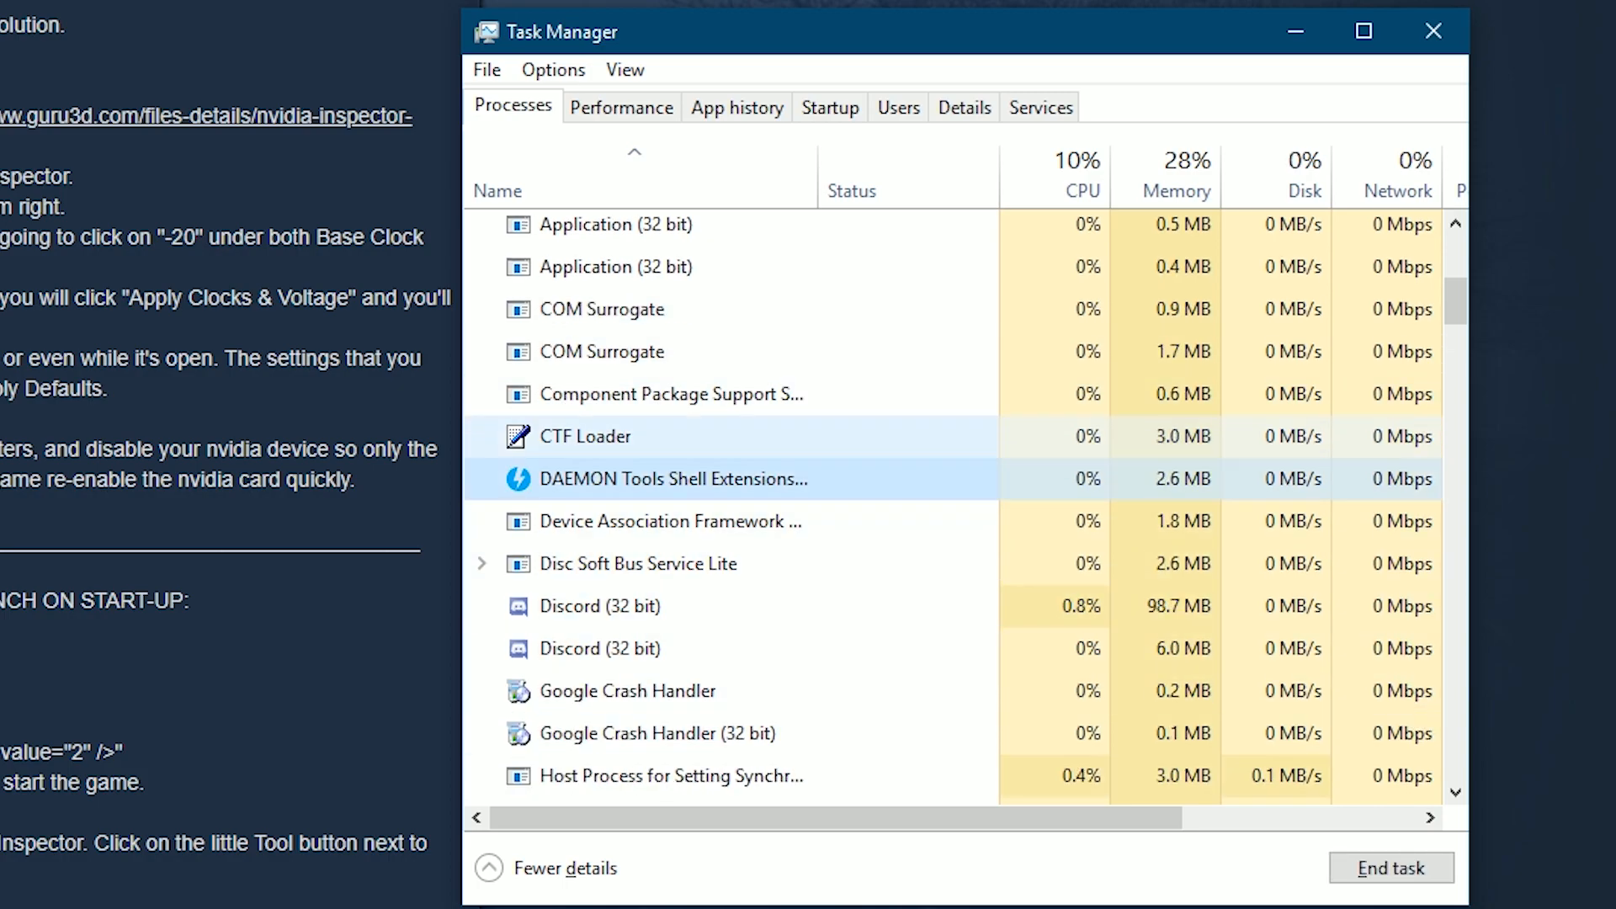
{"action": "scroll", "scroll_direction": "down", "scroll_amount": 3}
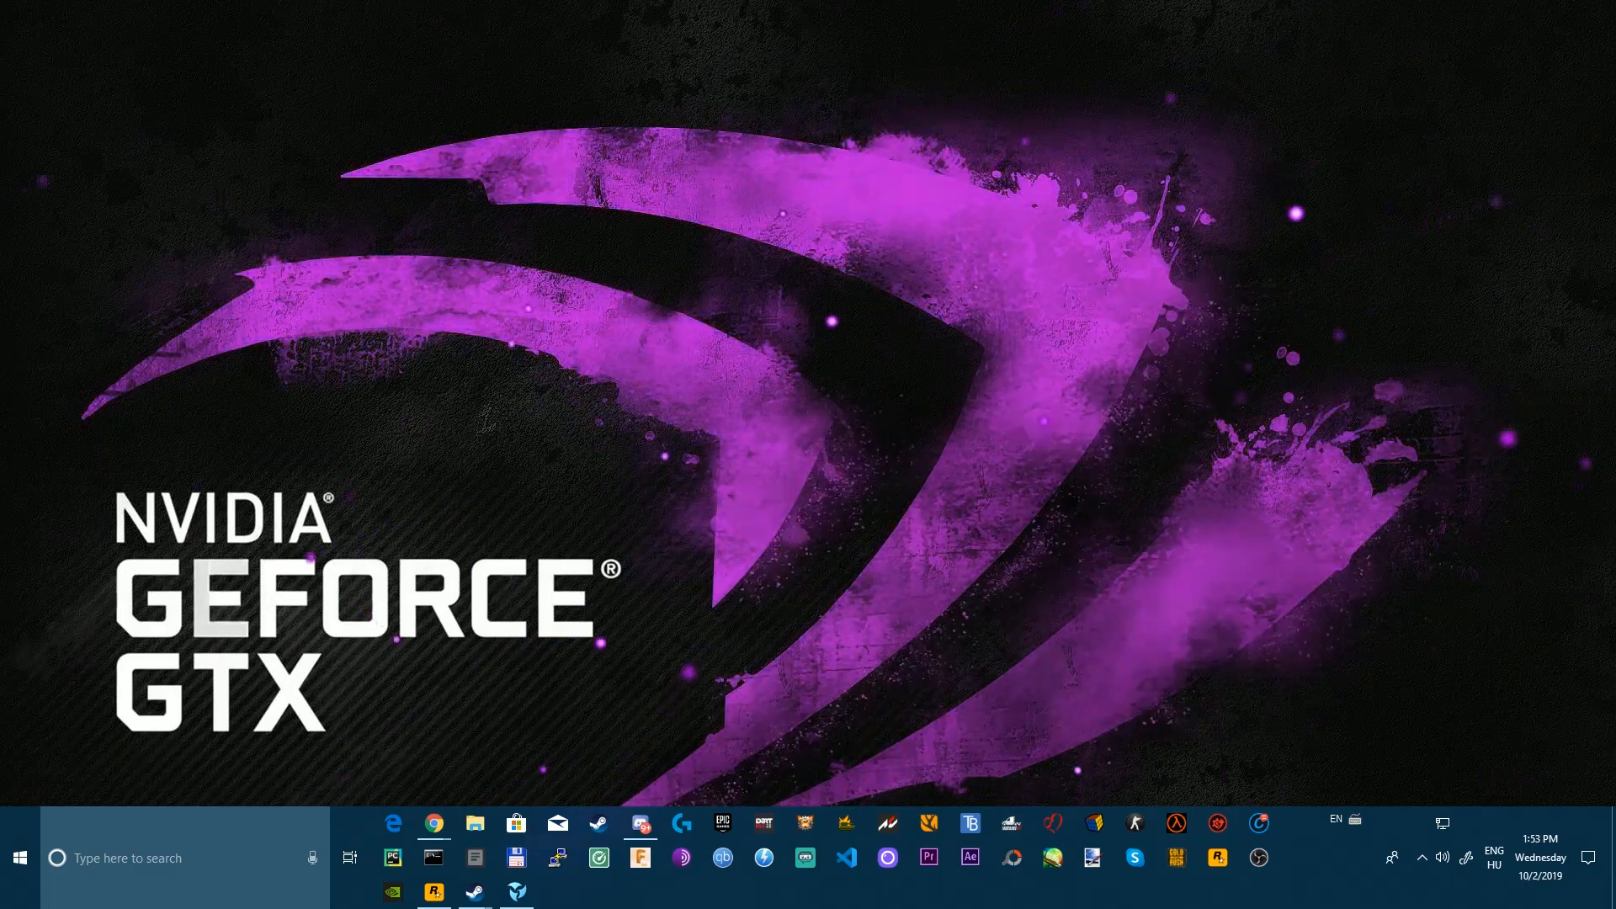
Expand the taskbar notification area to show hidden background app icons
{"action": "left_click", "coordinate": [1393, 857]}
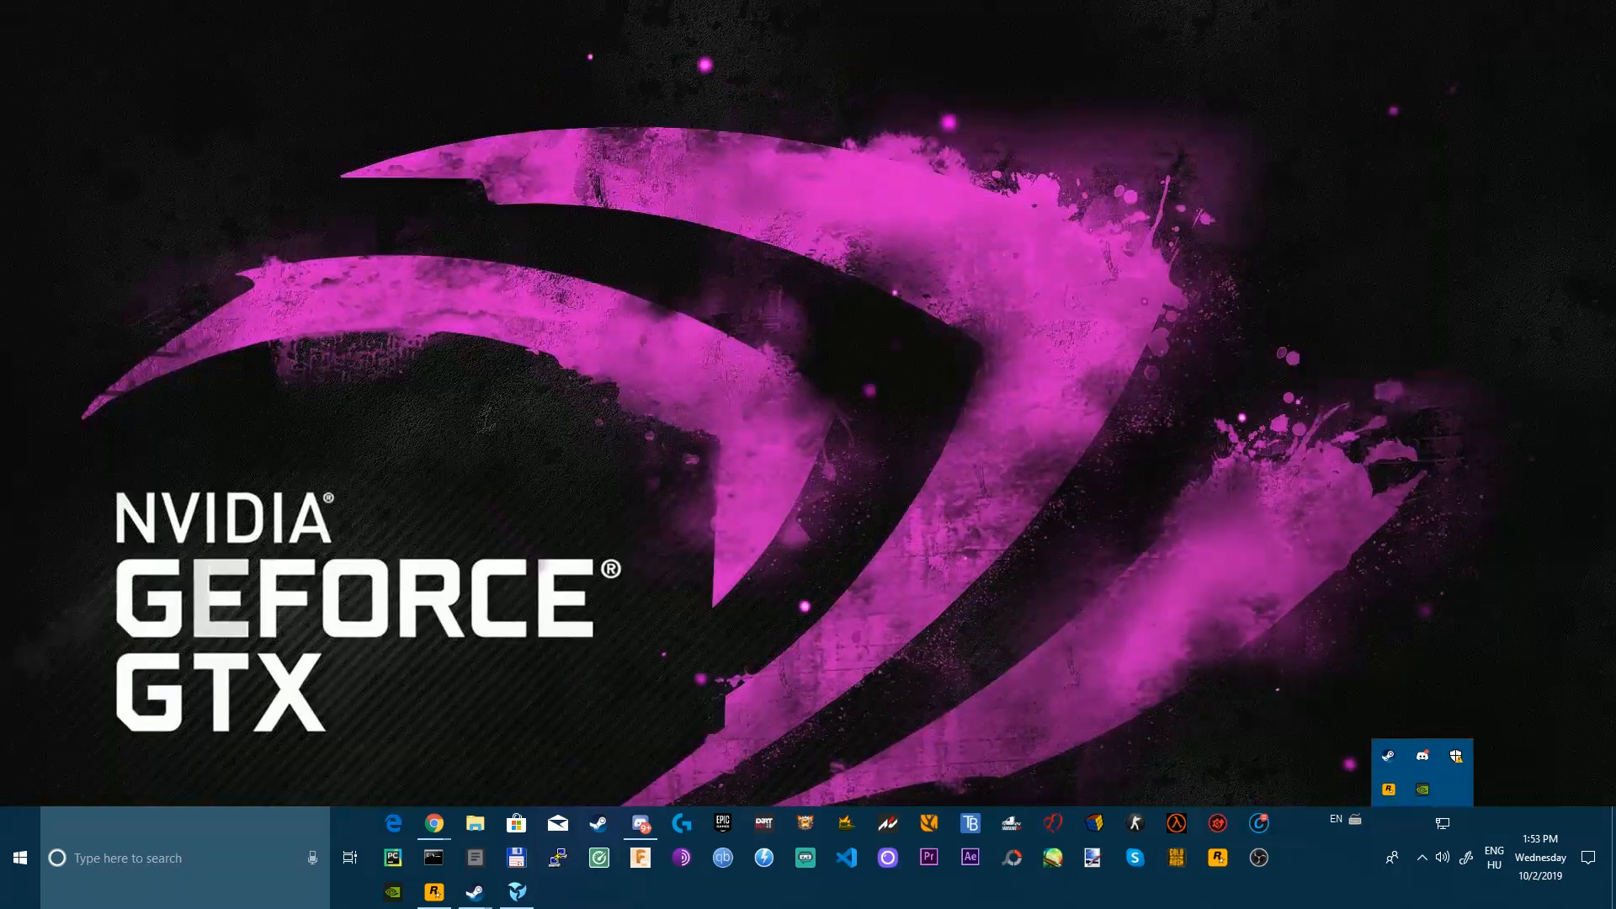